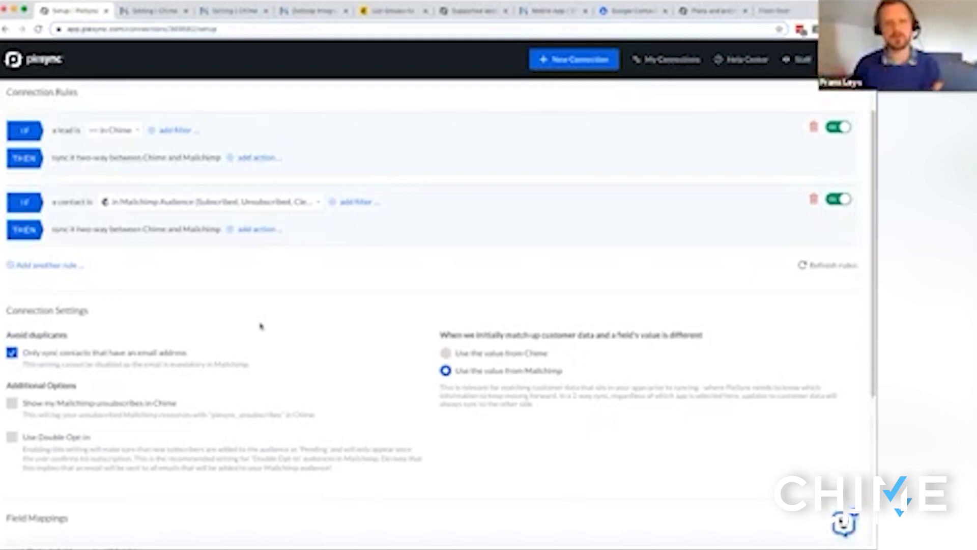
pyautogui.moveTo(352, 201)
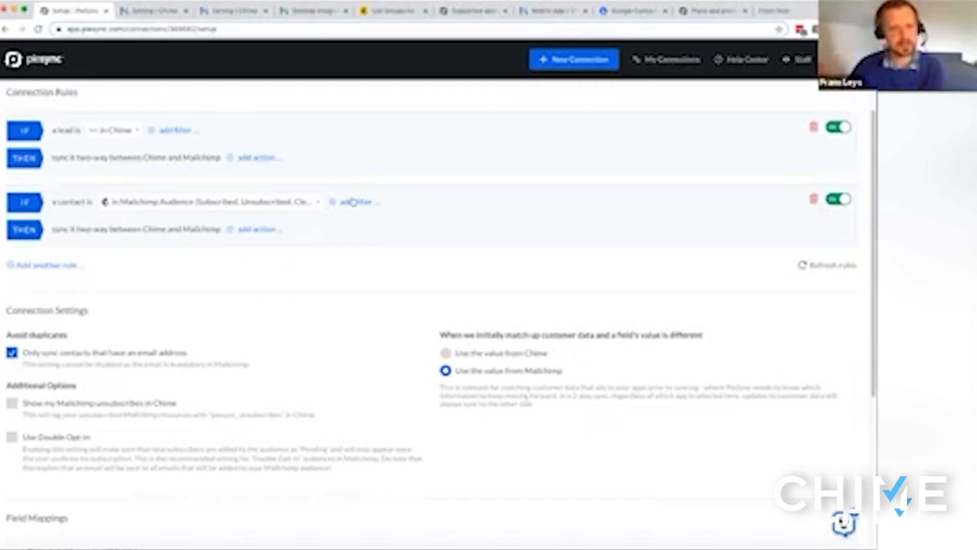
# Add a new filter condition to the Mailchimp contact rule, revealing the filter options
pyautogui.click(355, 201)
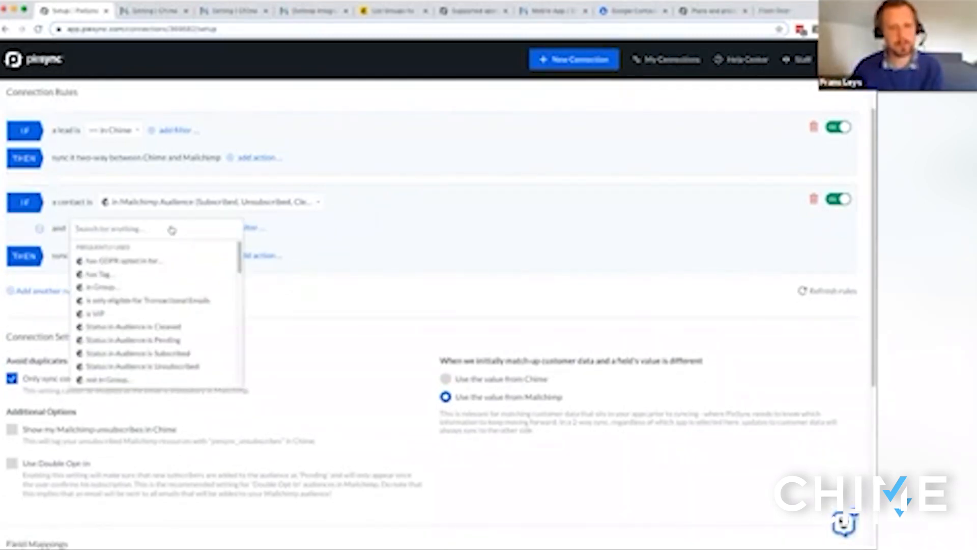